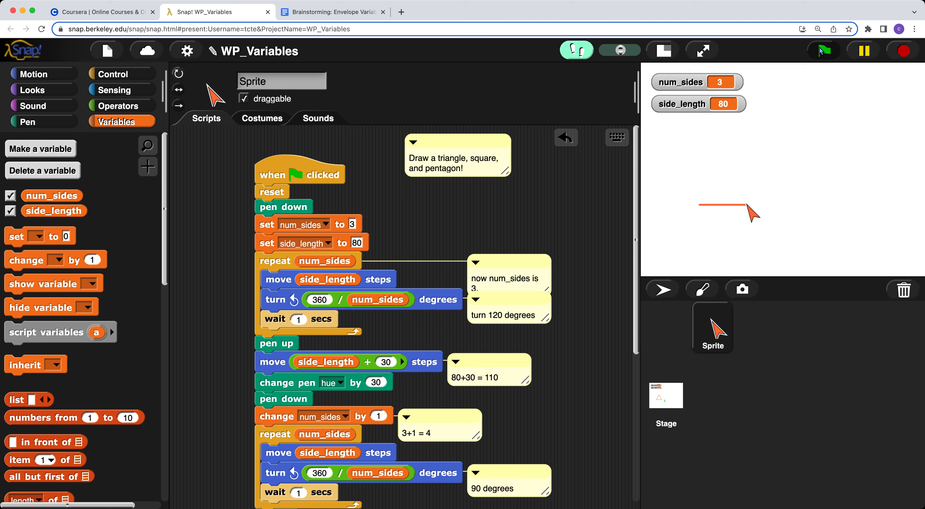
Start the shape-drawing script with the green flag so the sprite begins the orange triangle
left_click(824, 50)
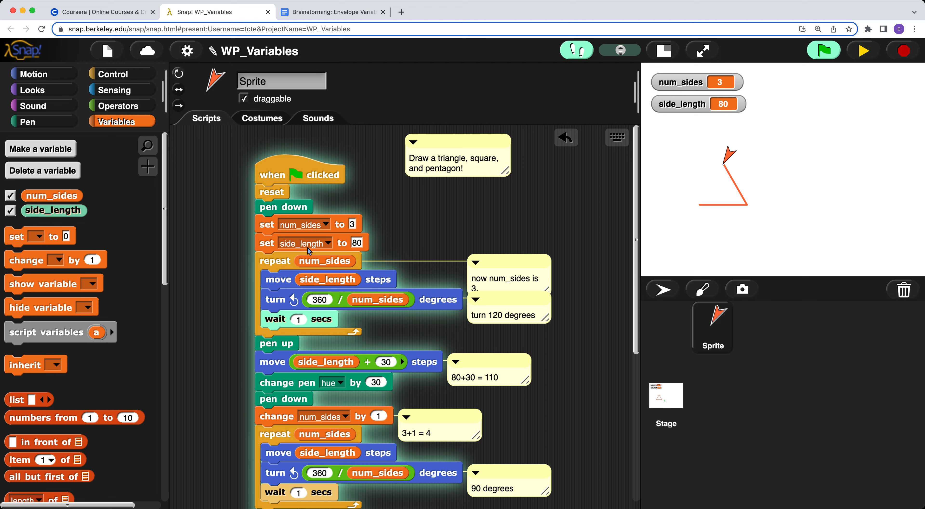
mouse_move(339, 262)
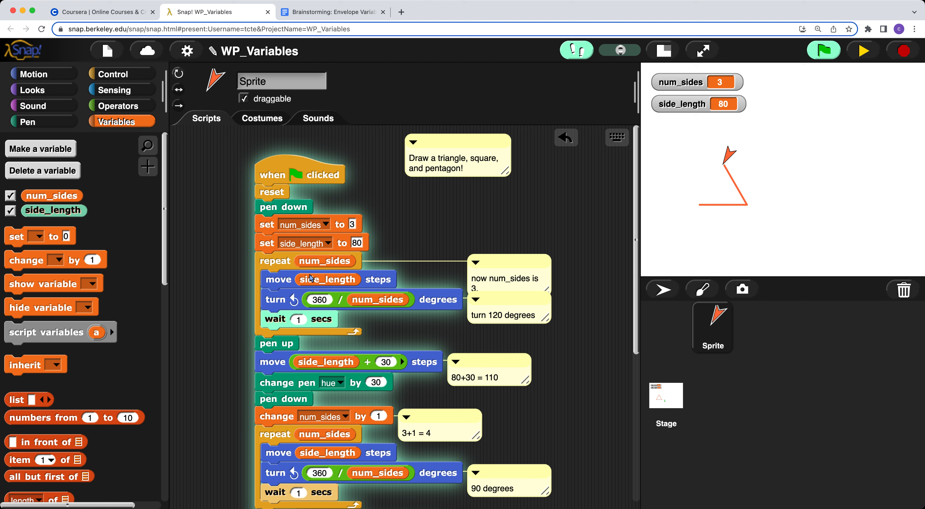
mouse_move(319, 274)
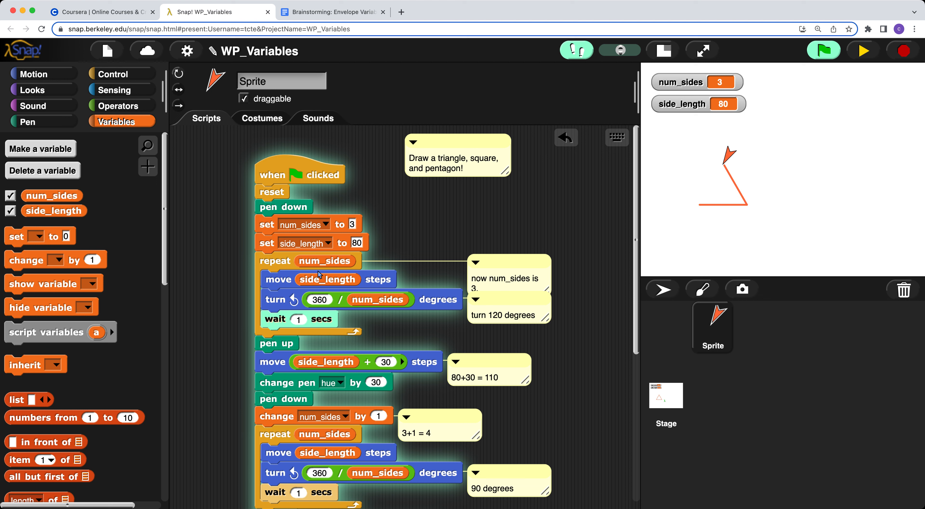
mouse_move(344, 284)
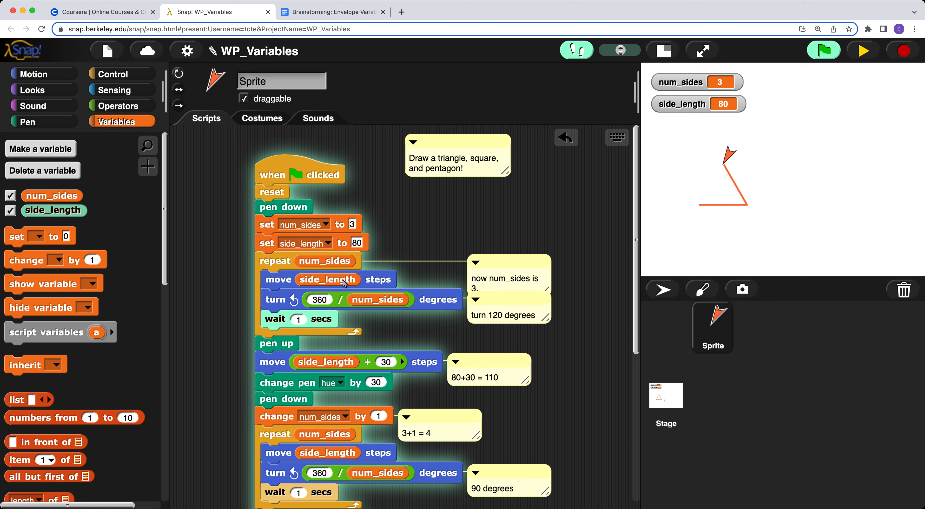
mouse_move(373, 286)
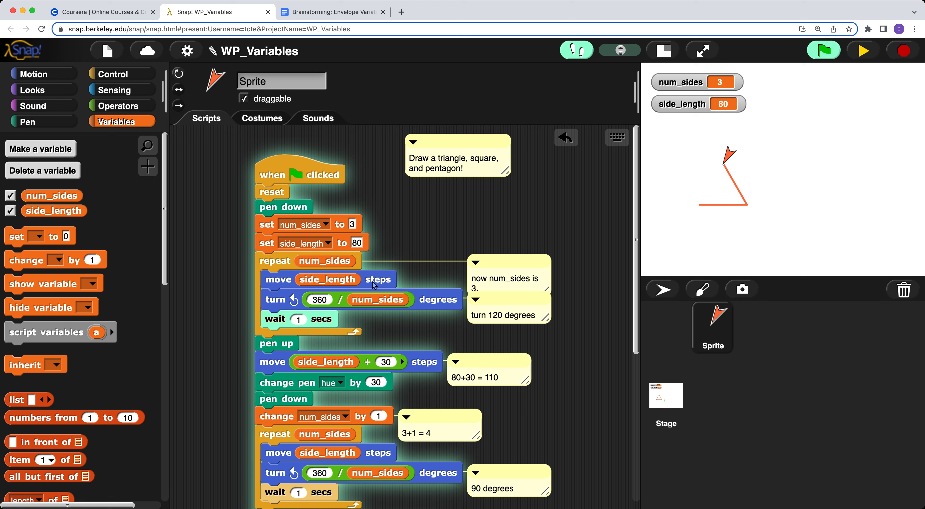
mouse_move(497, 322)
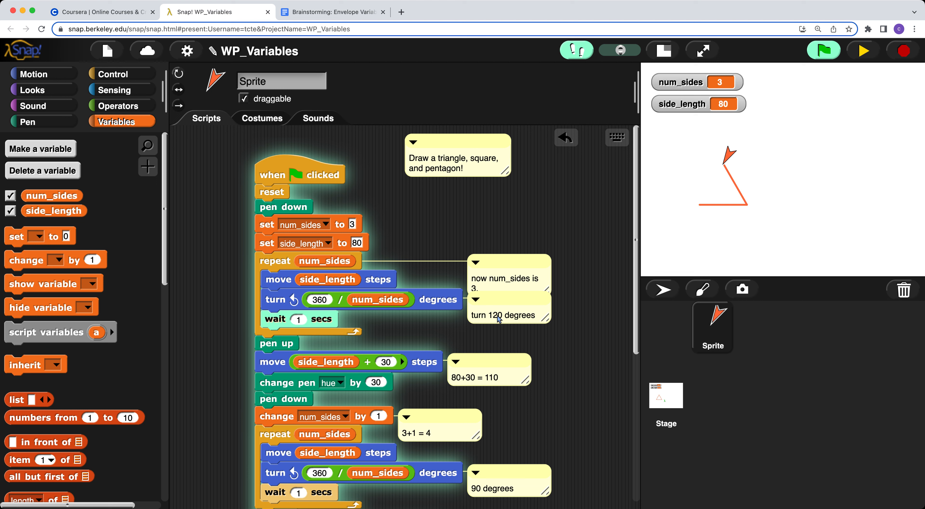
mouse_move(341, 327)
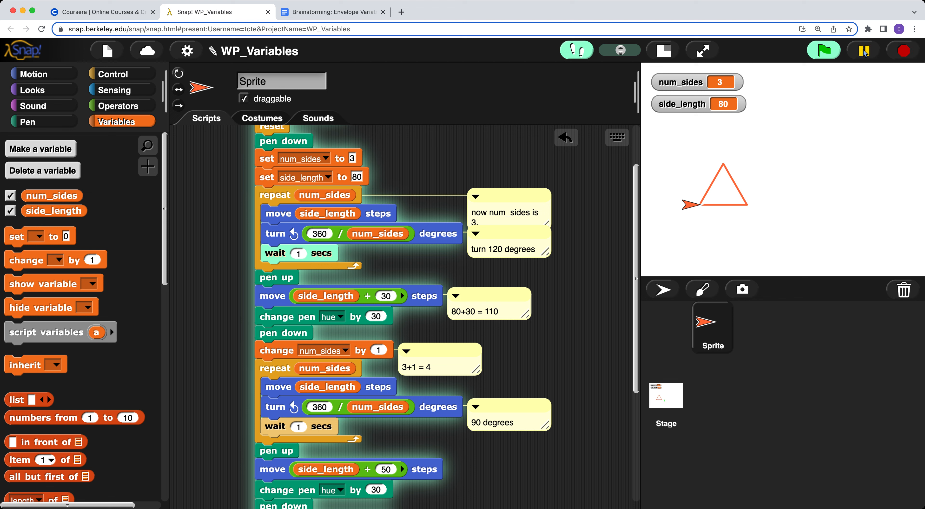
Pause the running script once the orange triangle is complete
left_click(864, 50)
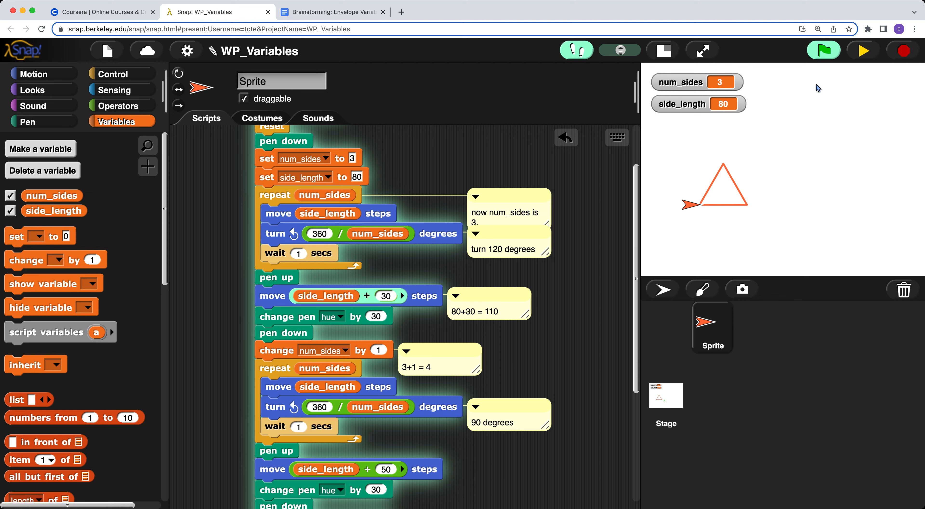
mouse_move(491, 318)
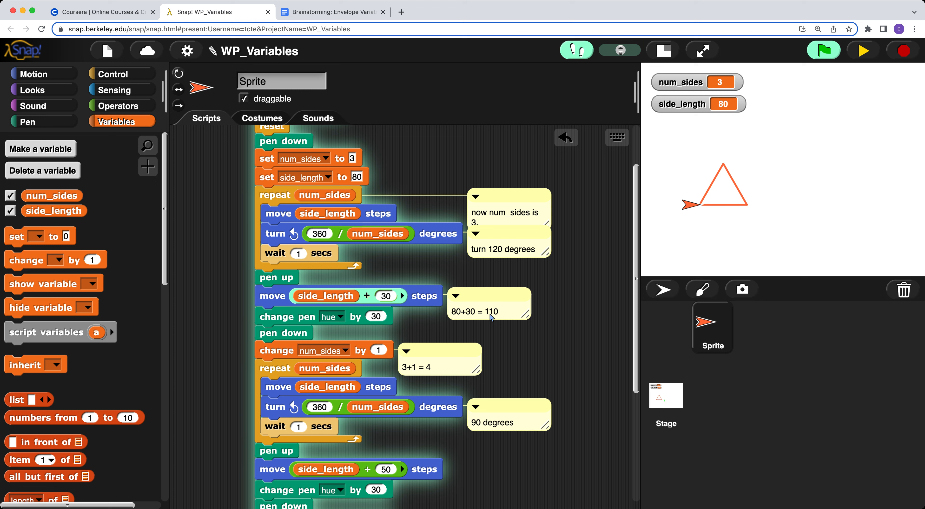
mouse_move(455, 319)
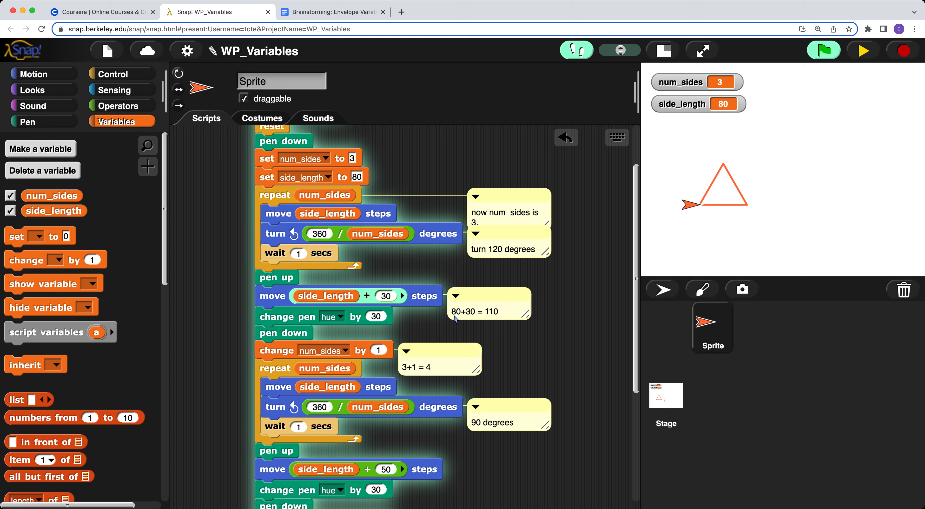
mouse_move(486, 318)
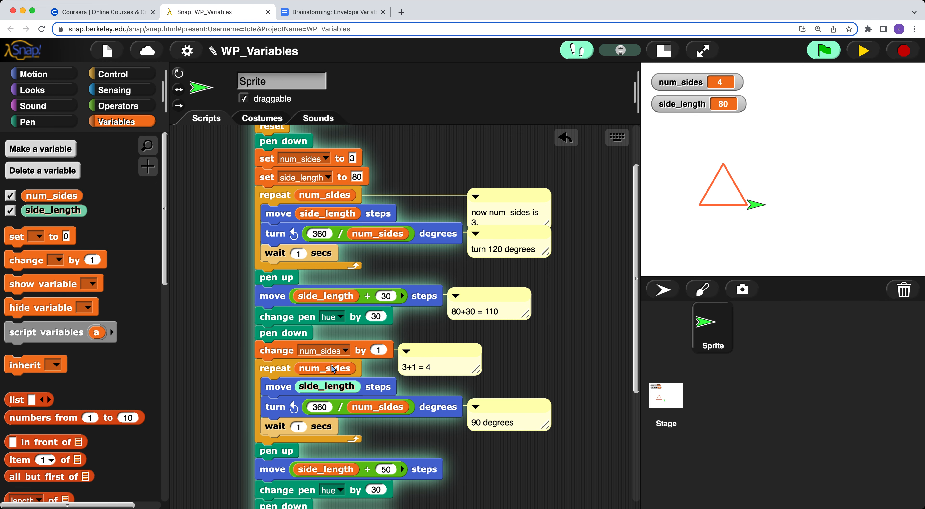
Resume the script so the second repeat loop draws the green square, num_sides 4
scroll("down", 3)
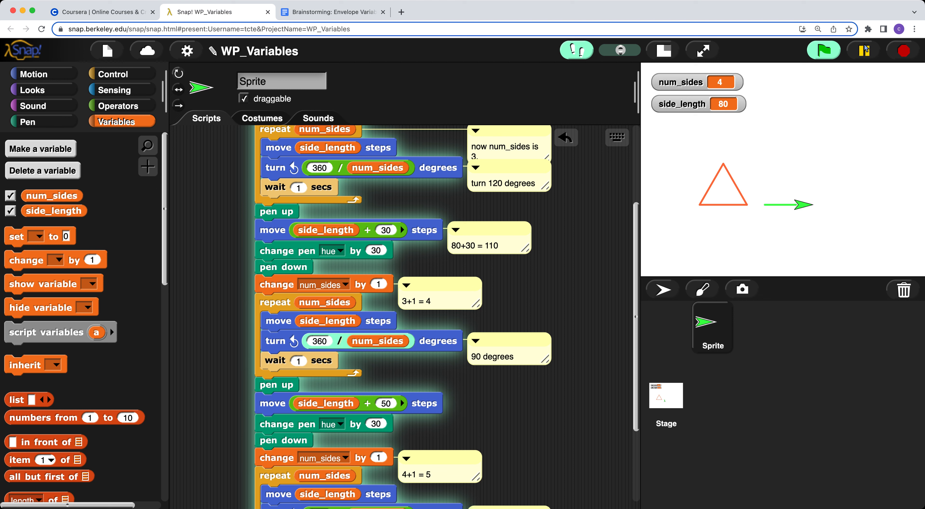
left_click(824, 49)
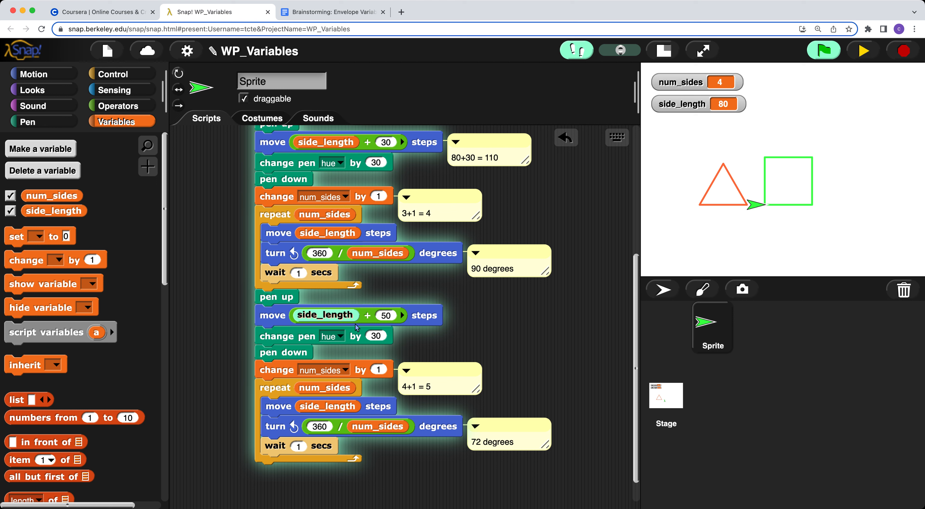
mouse_move(370, 341)
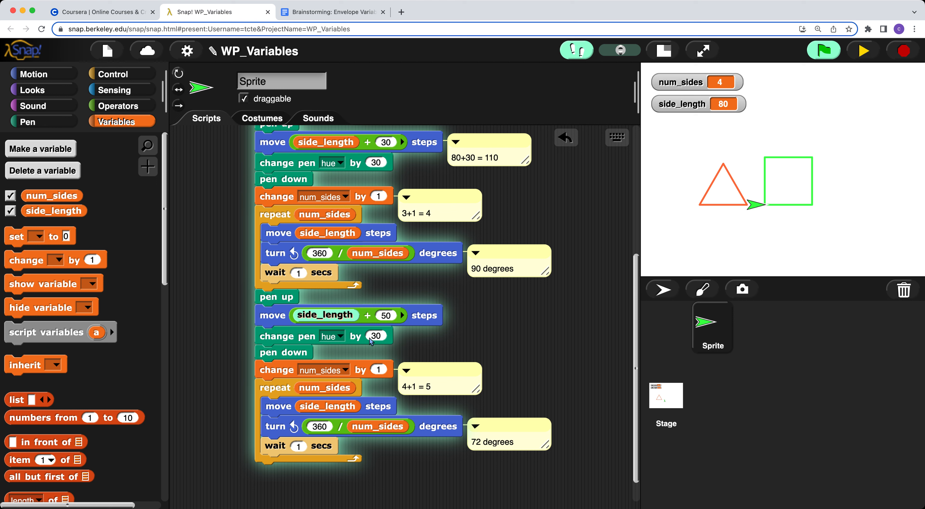
mouse_move(389, 315)
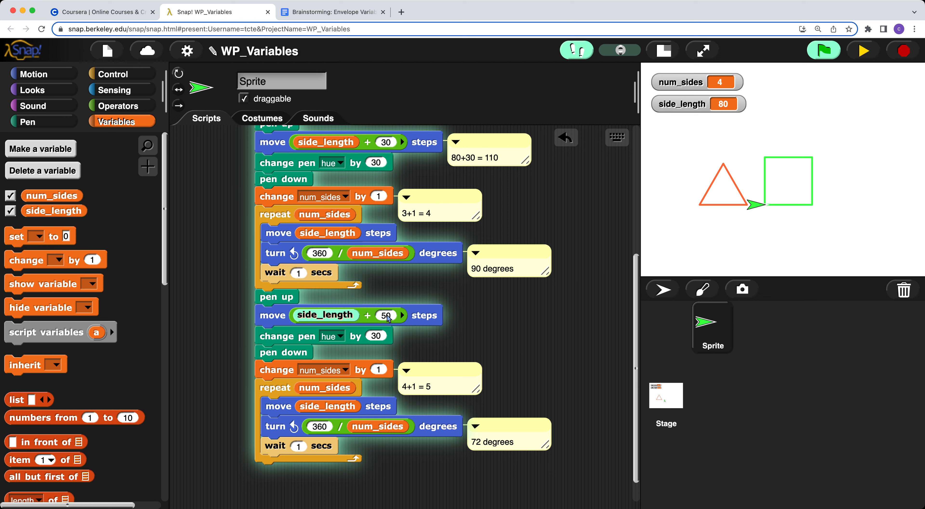
mouse_move(727, 227)
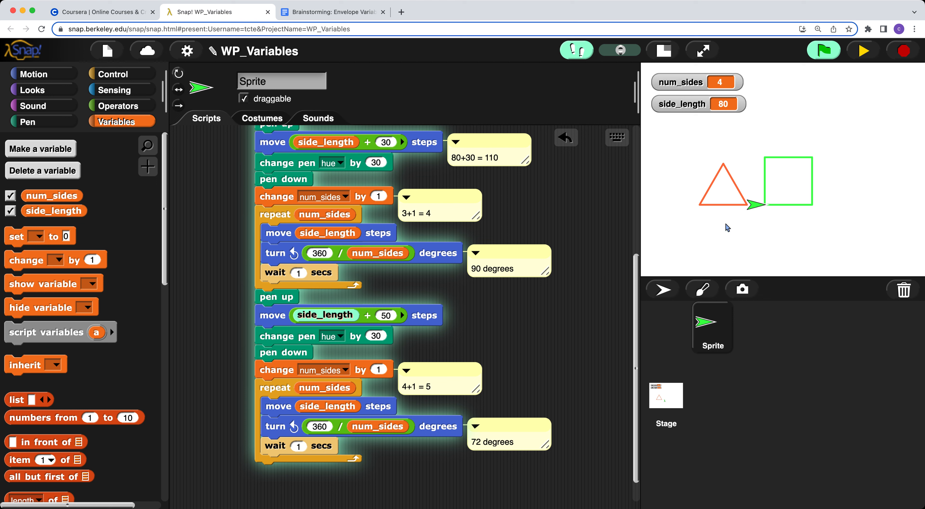
Resume the script to draw the blue pentagon with num_sides 5, then pause it
left_click(824, 50)
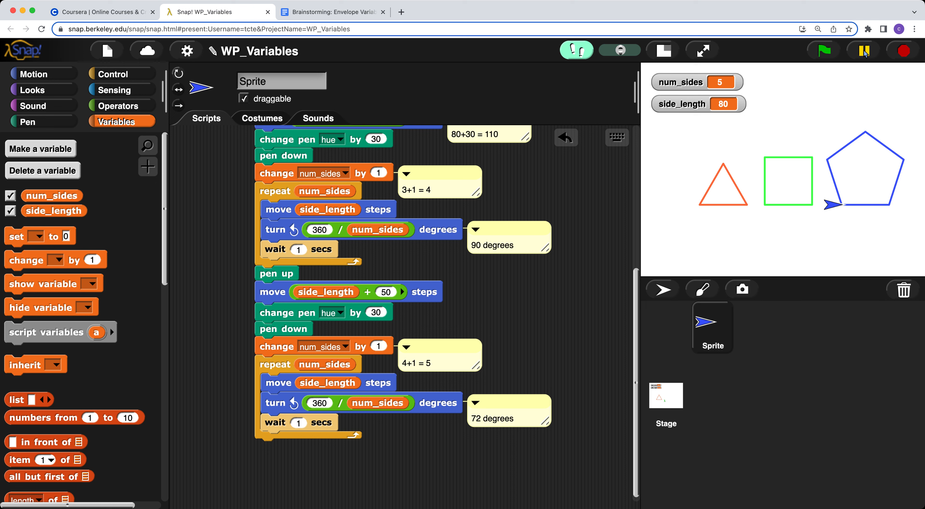
left_click(863, 50)
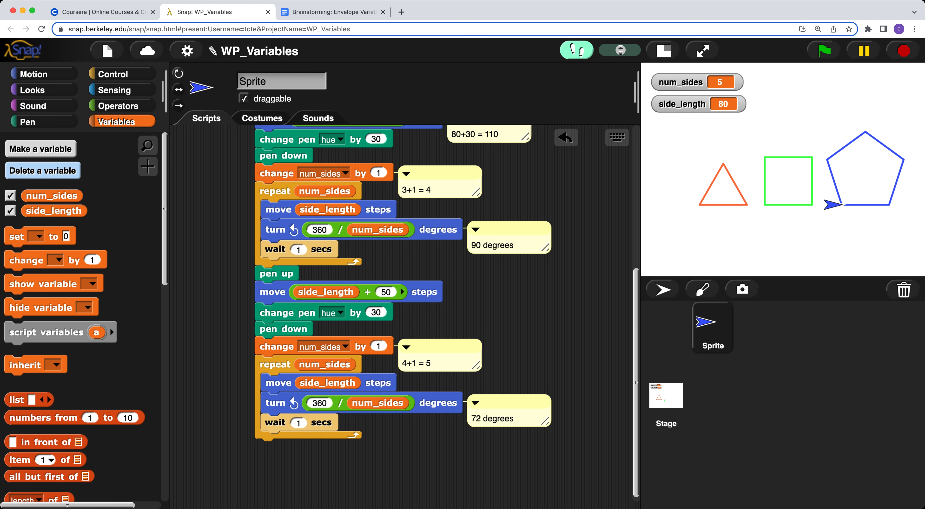